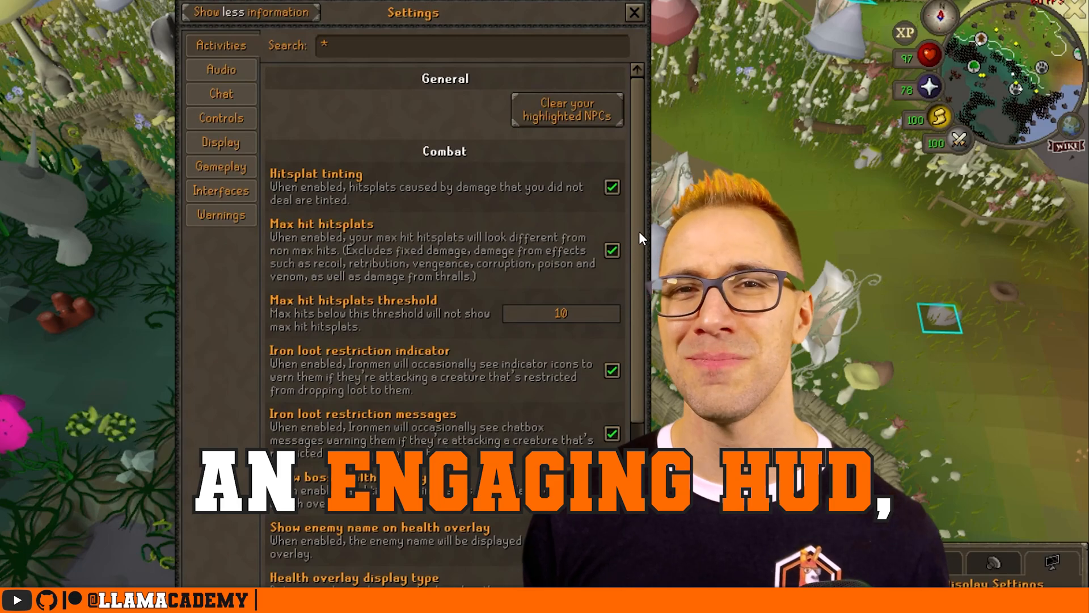
In Play mode, type new names into Display Name: Llama, Space Llama, New Tex, Space.
scroll("down", 3)
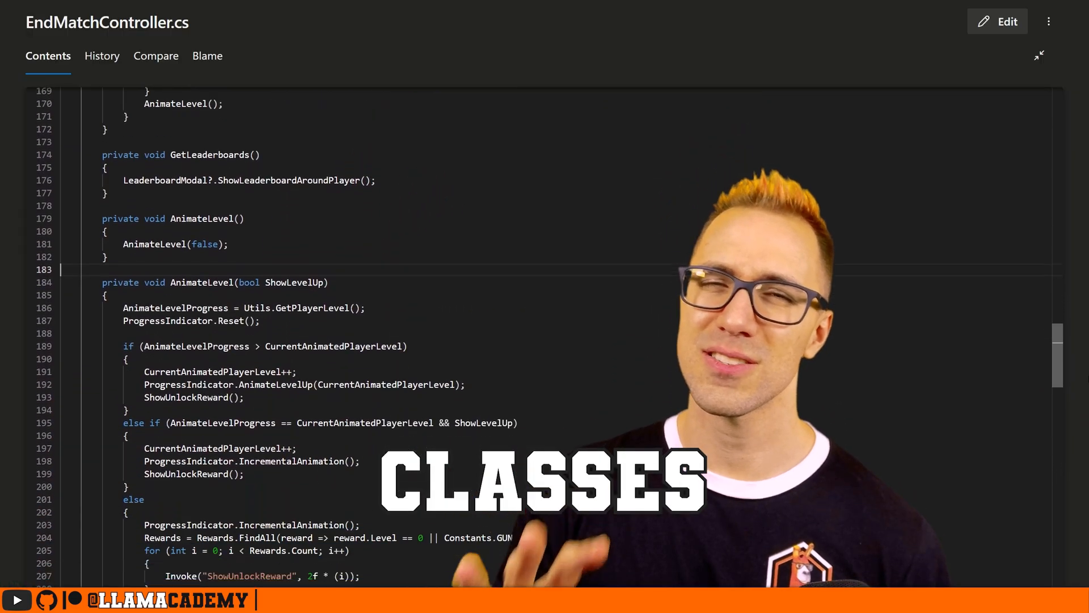
scroll("down", 3)
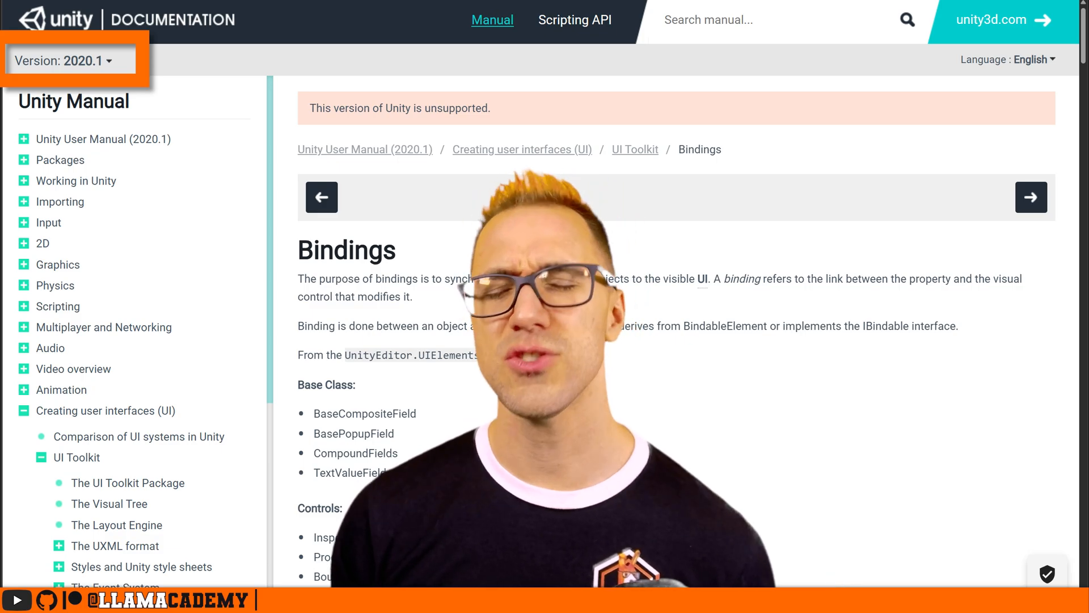
scroll("down", 3)
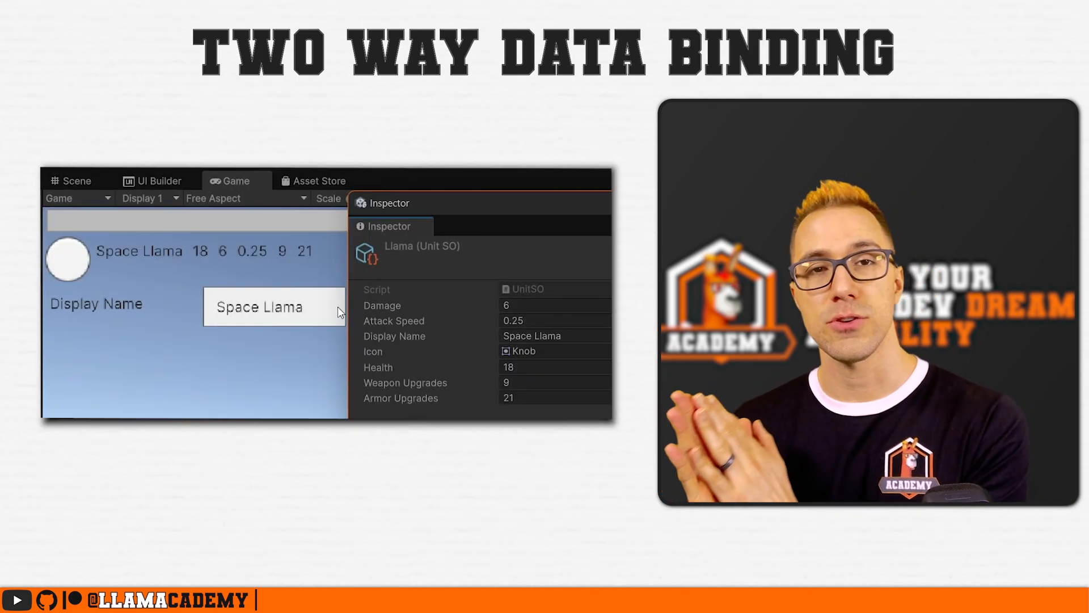
left_click(275, 307)
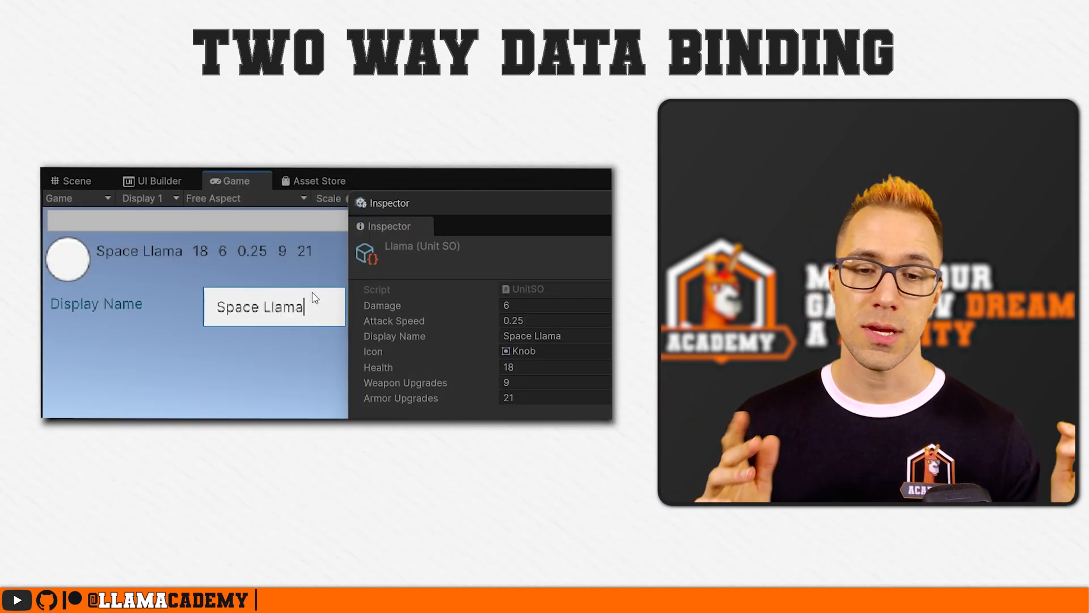
type("Llama in")
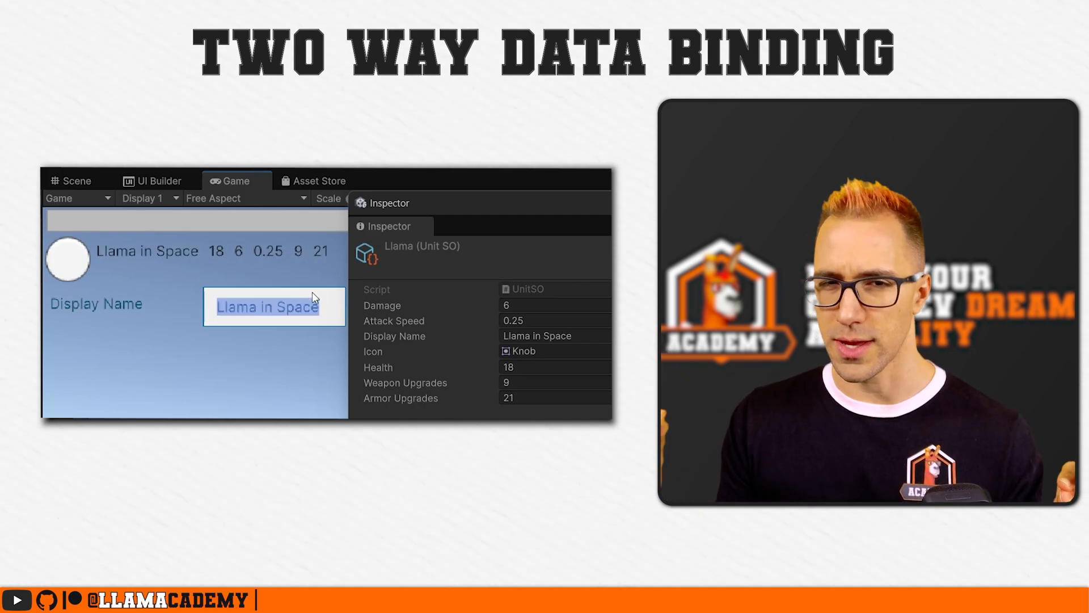
type("Space Llama")
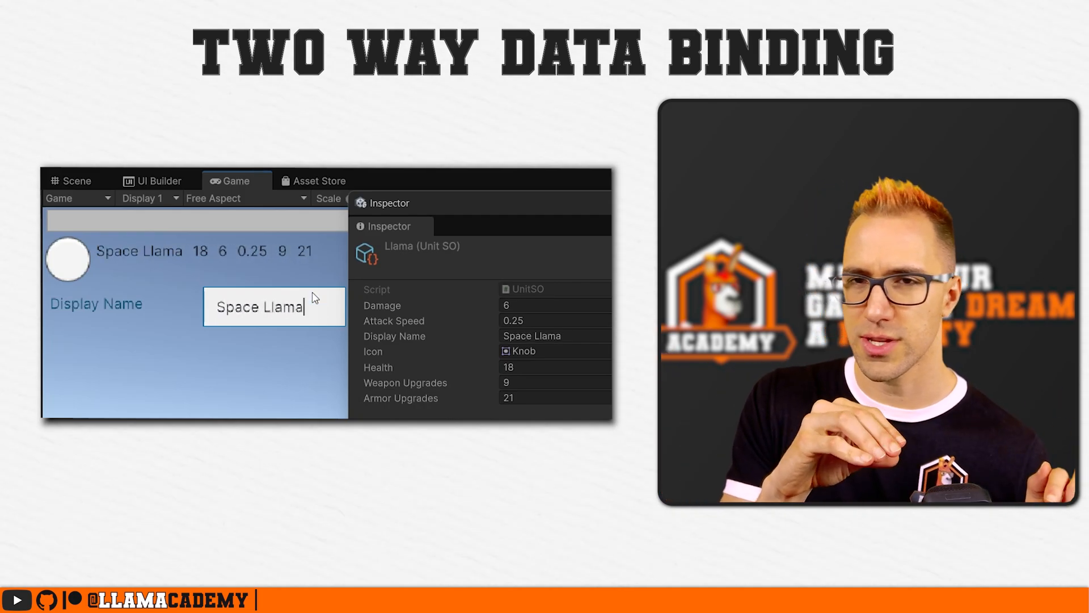
type("New Tex")
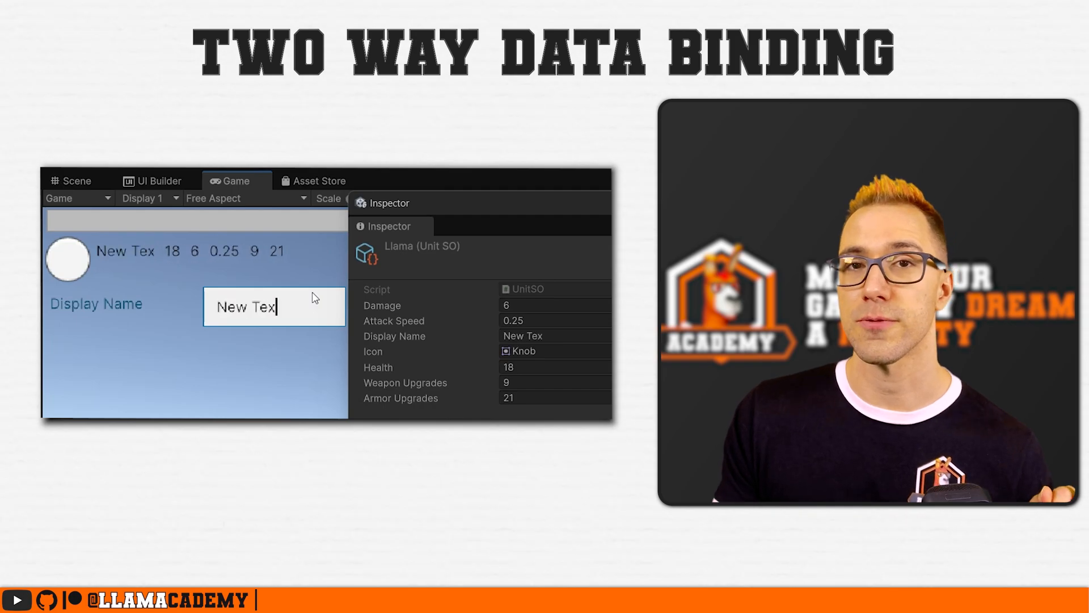
type("Space Llama")
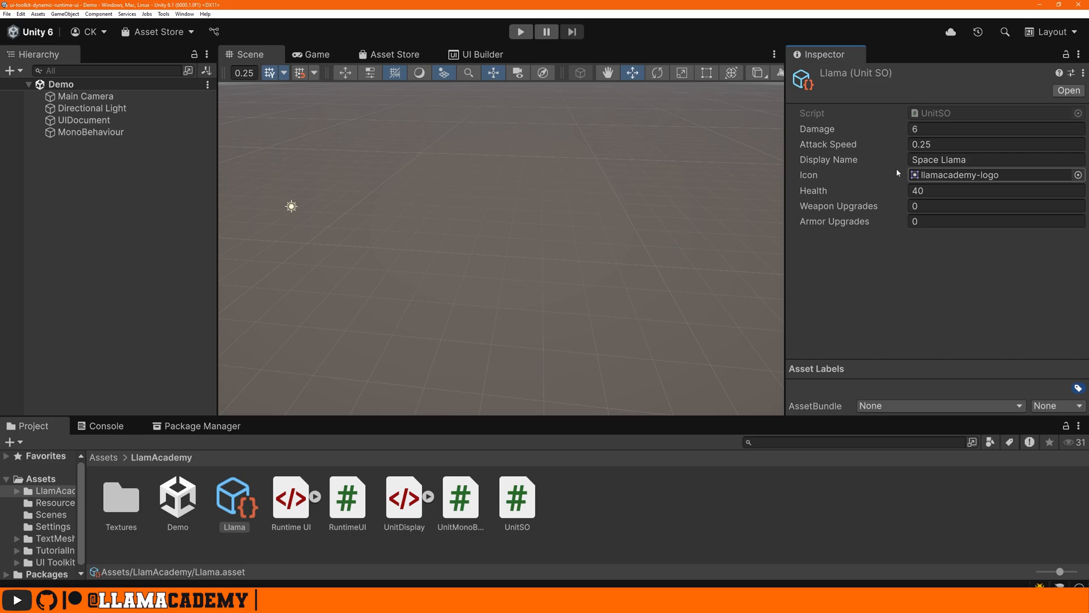
Open UnitDisplay in UI Builder and give the name and health labels placeholder text 'Llama' and '100'.
left_click(475, 54)
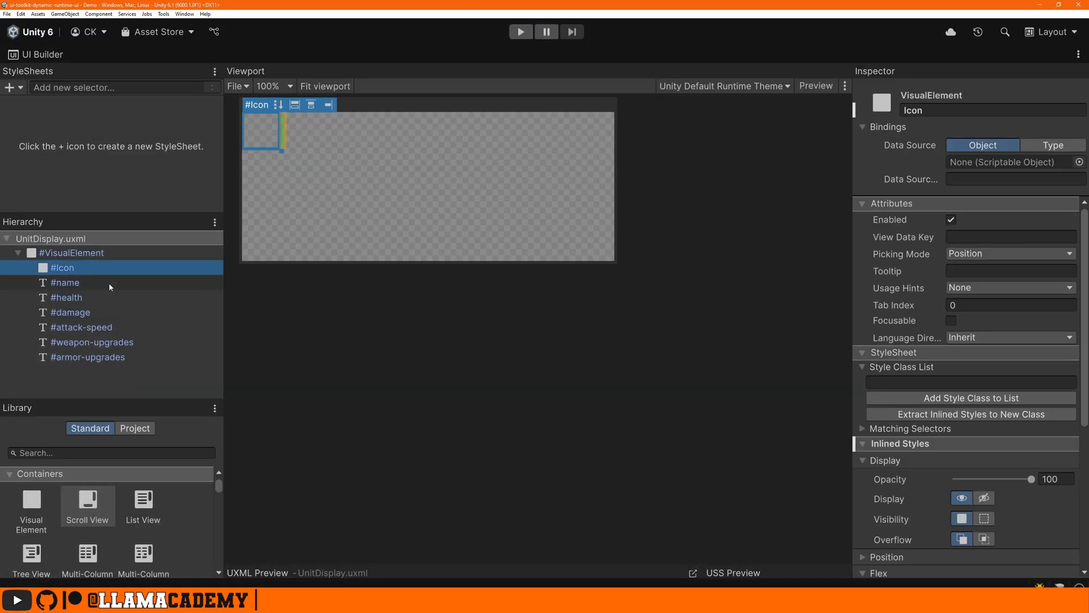
left_click(65, 282)
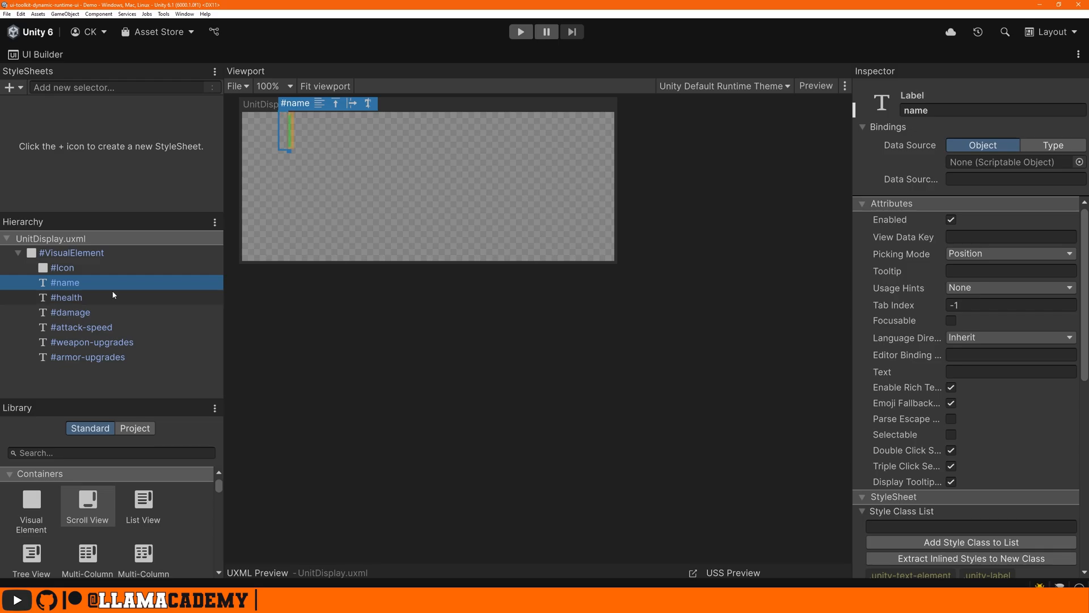
left_click(67, 297)
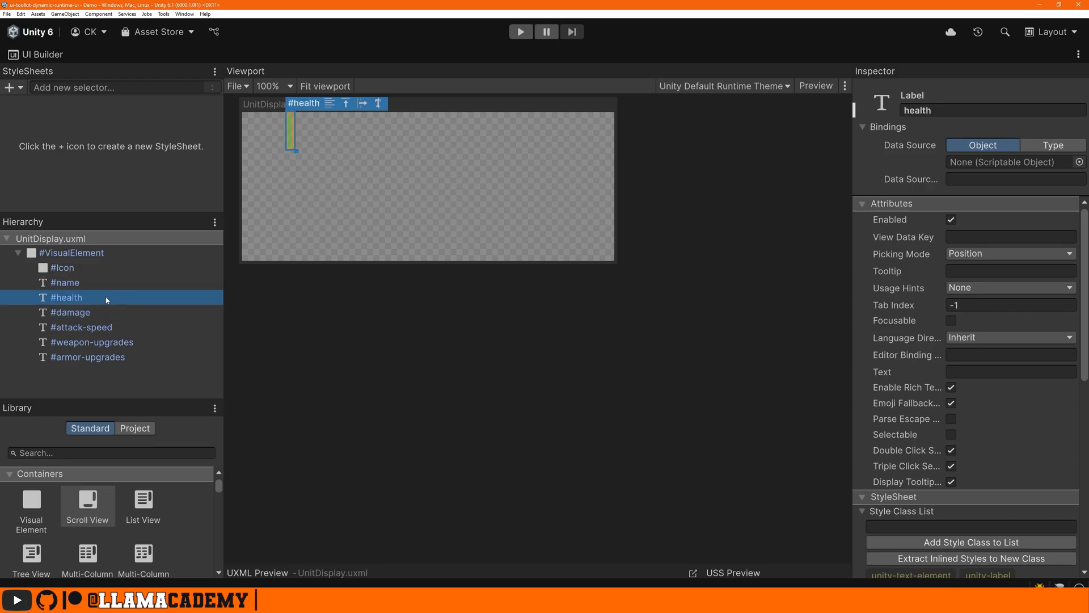
left_click(64, 282)
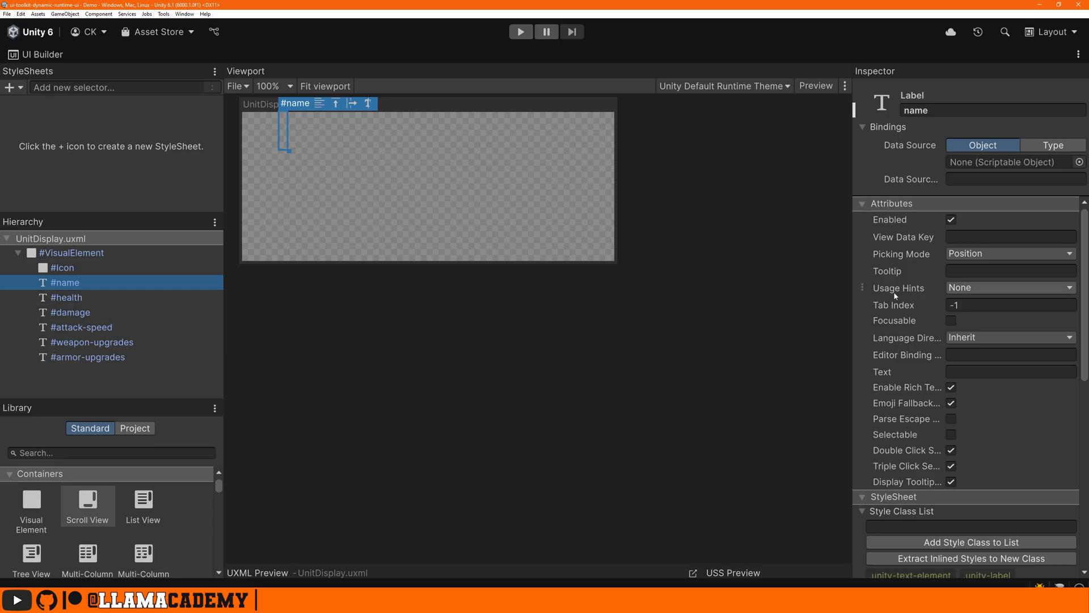
type("Llama")
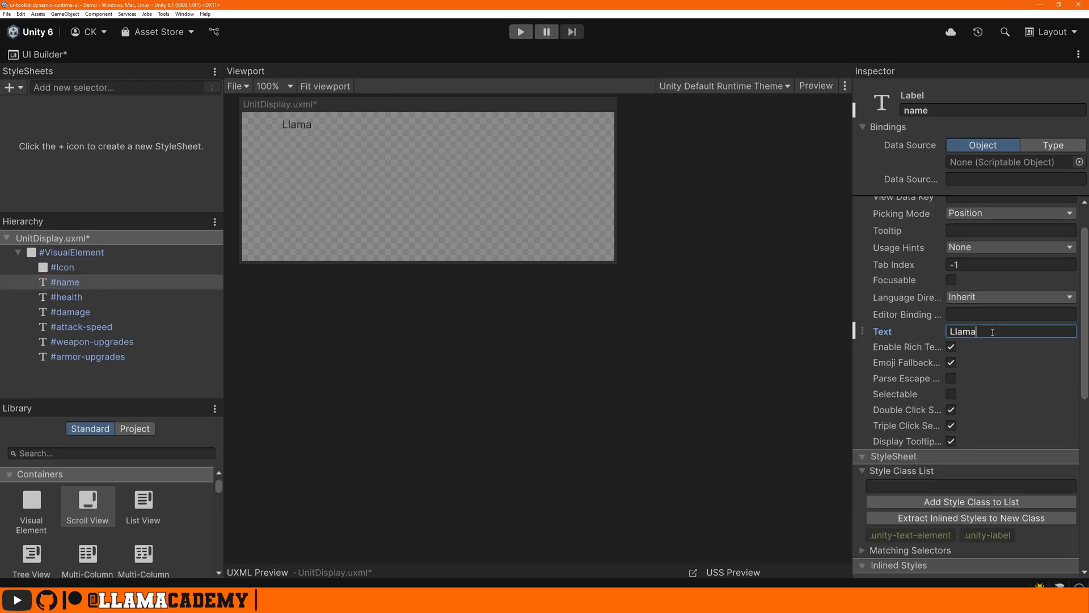
left_click(67, 297)
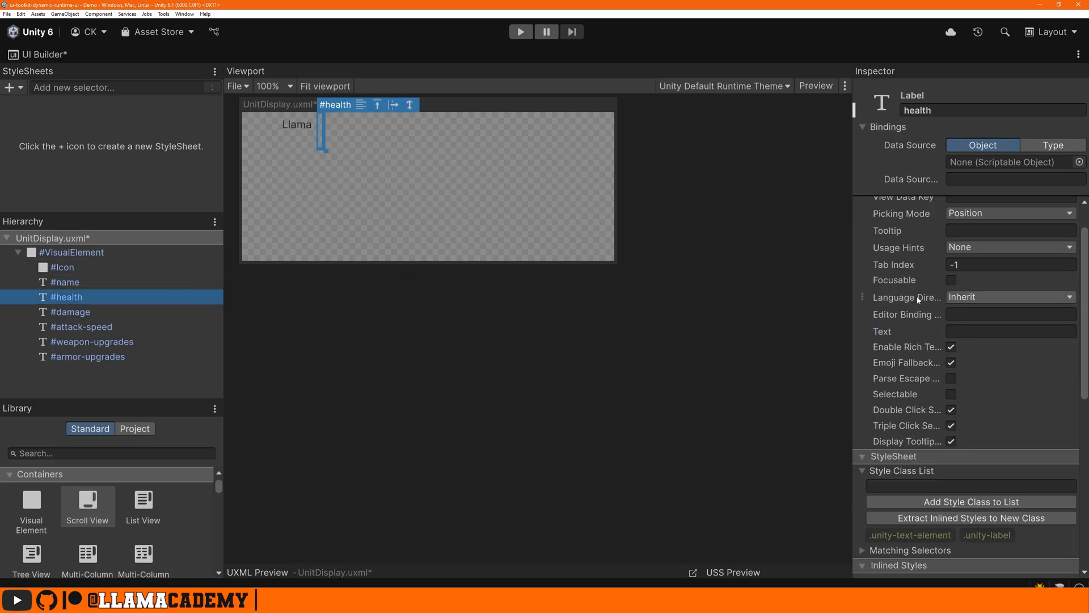
type("100")
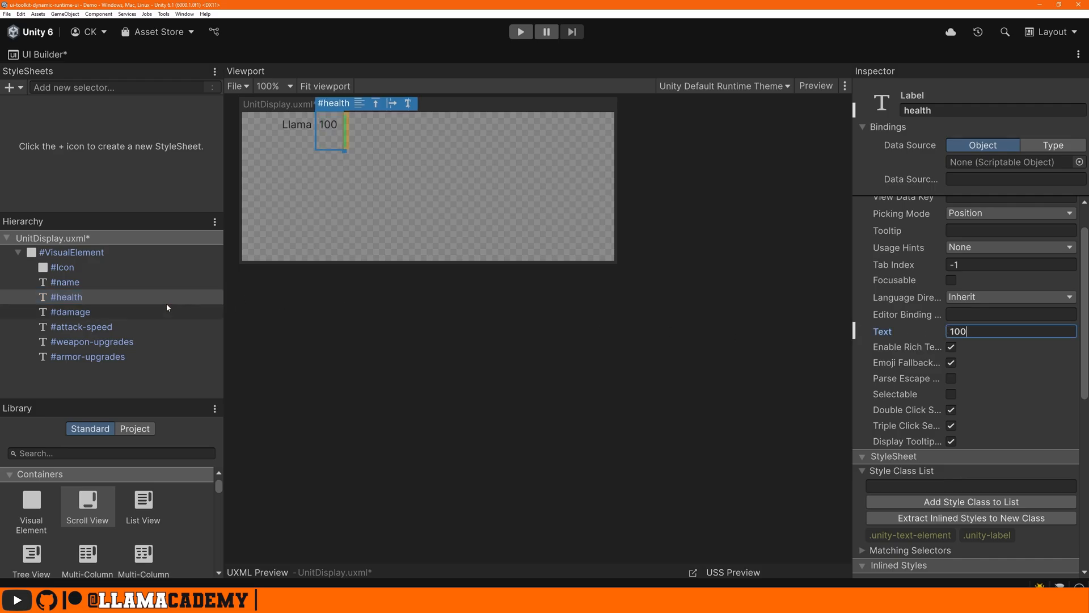
left_click(87, 356)
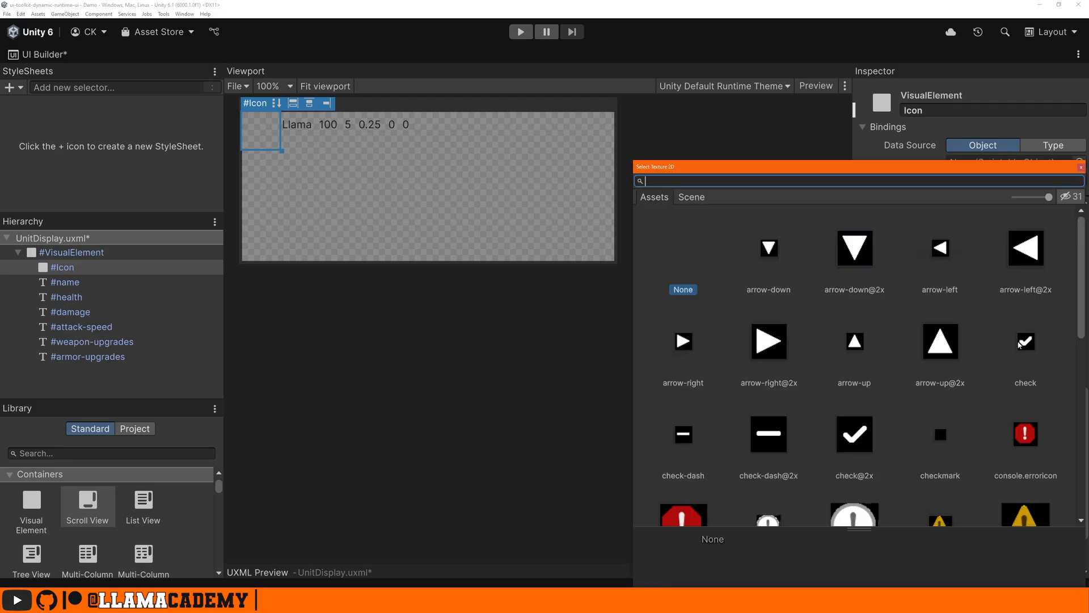
Search 'llama' and set llamacademy-logo as the icon's background image.
type("llama")
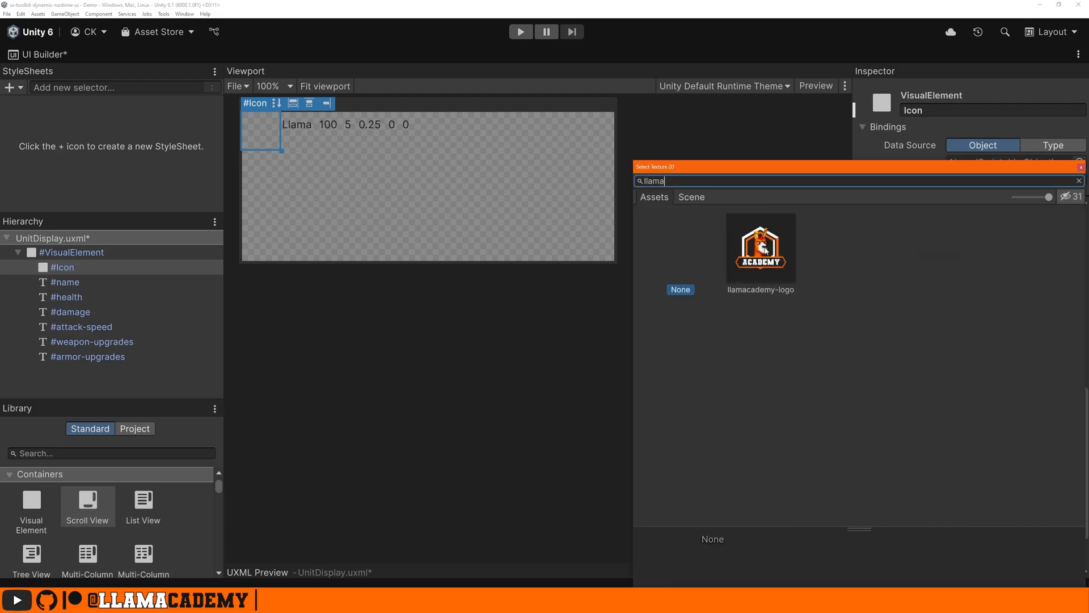
double_click(760, 246)
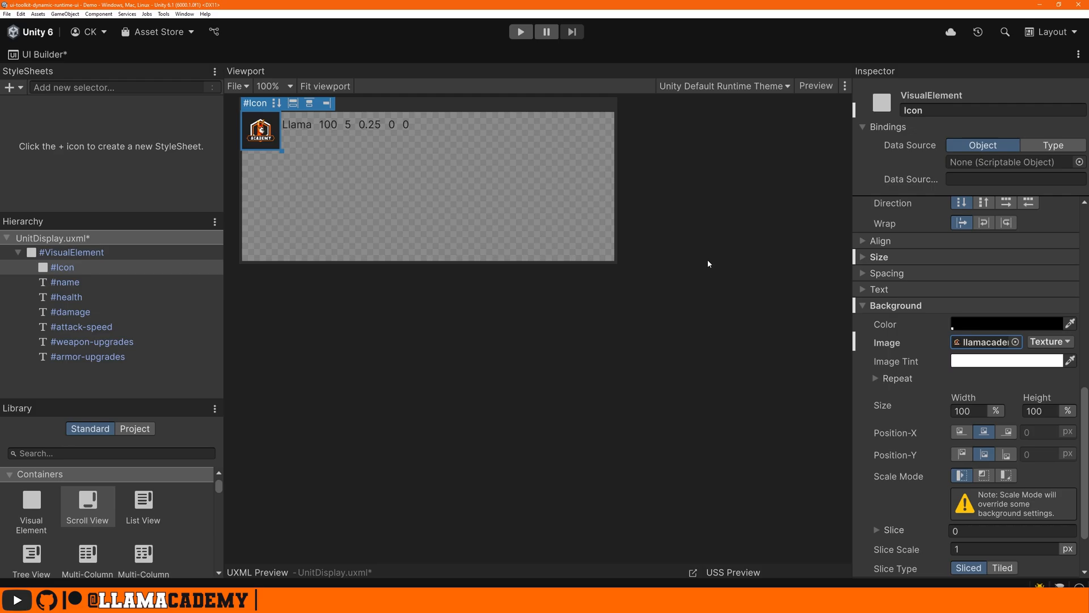
left_click(65, 282)
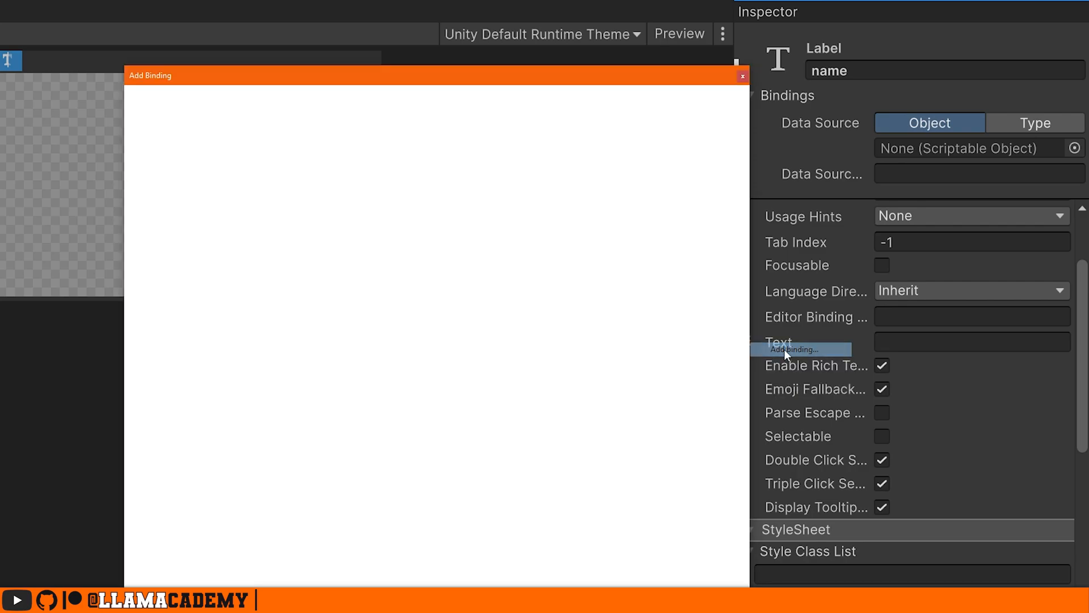
Add a data binding to the name label's Text field.
left_click(798, 349)
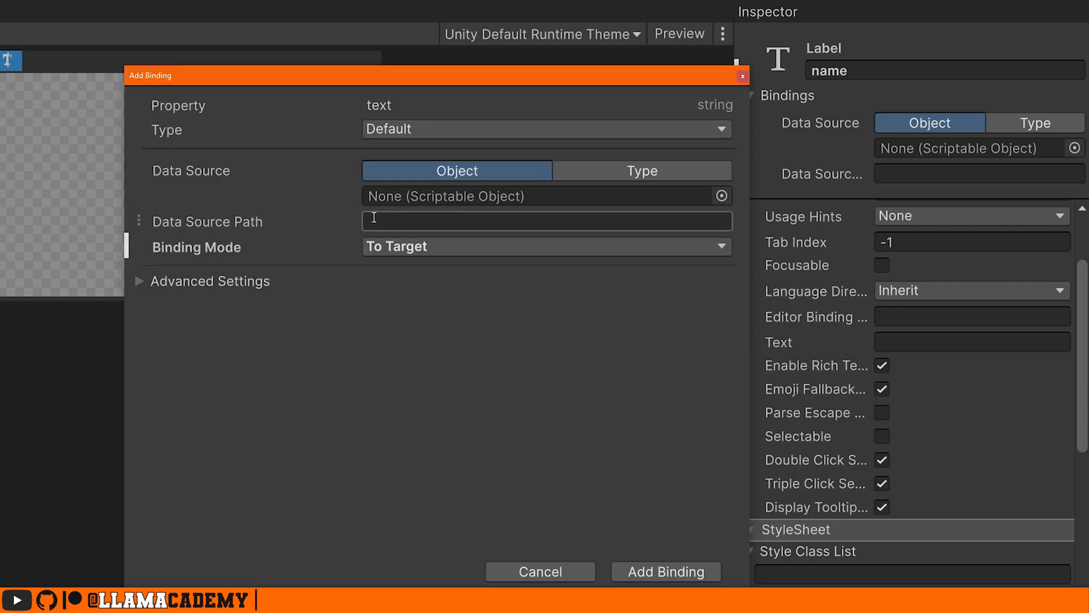
mouse_move(271, 234)
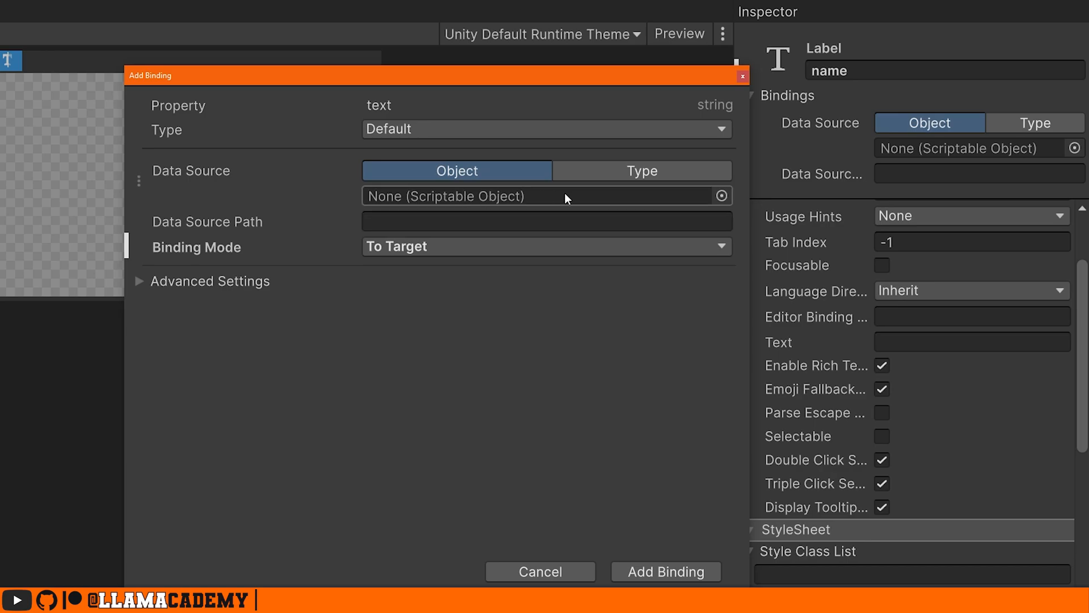
mouse_move(711, 202)
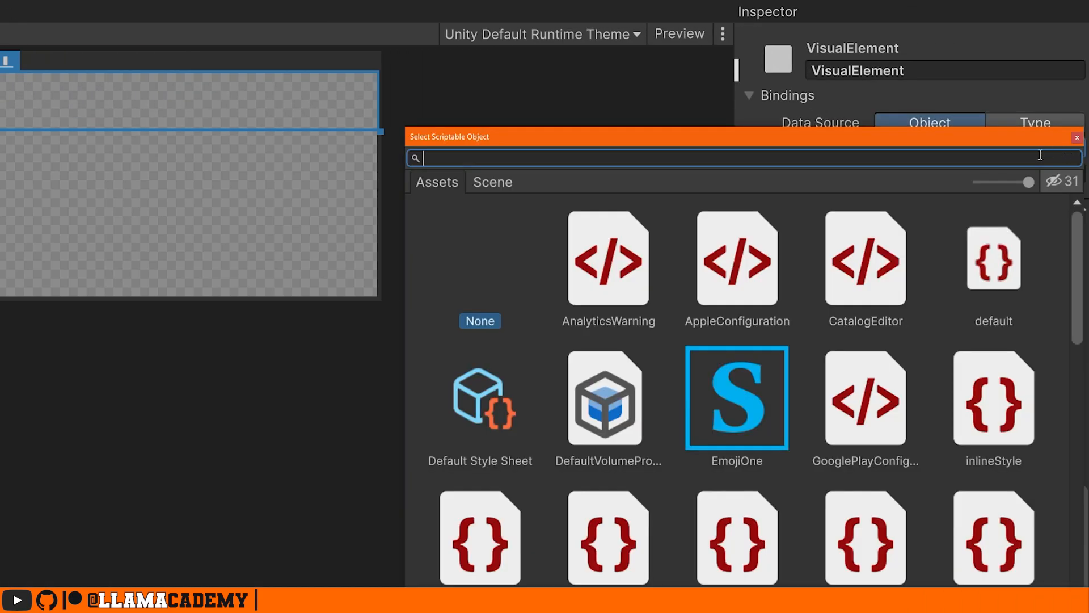
Search 'Llama' in Select Scriptable Object and choose the Llama asset as data source.
type("Llama")
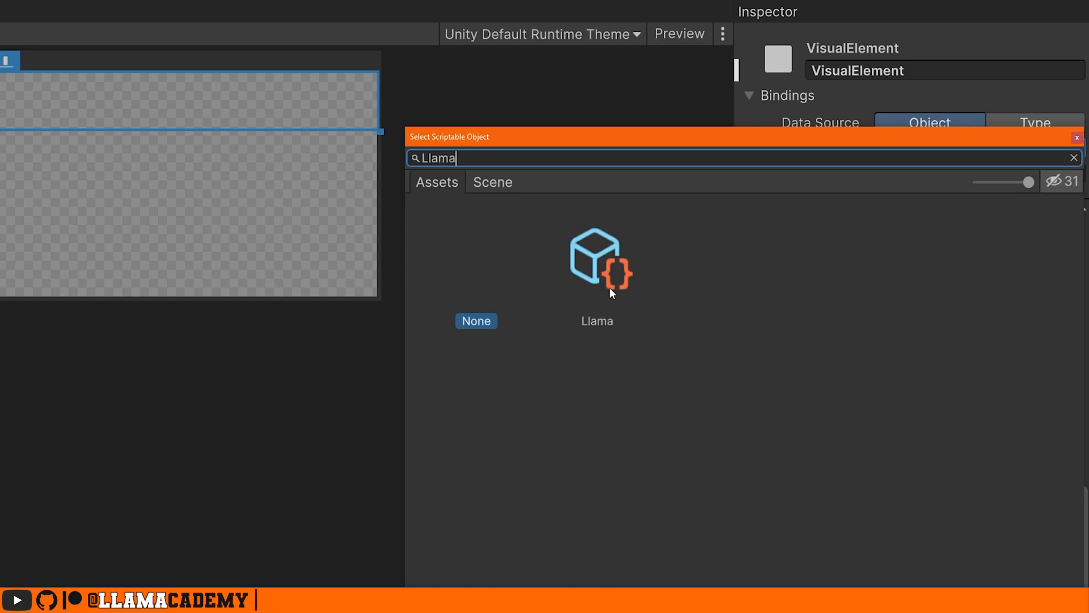
double_click(596, 260)
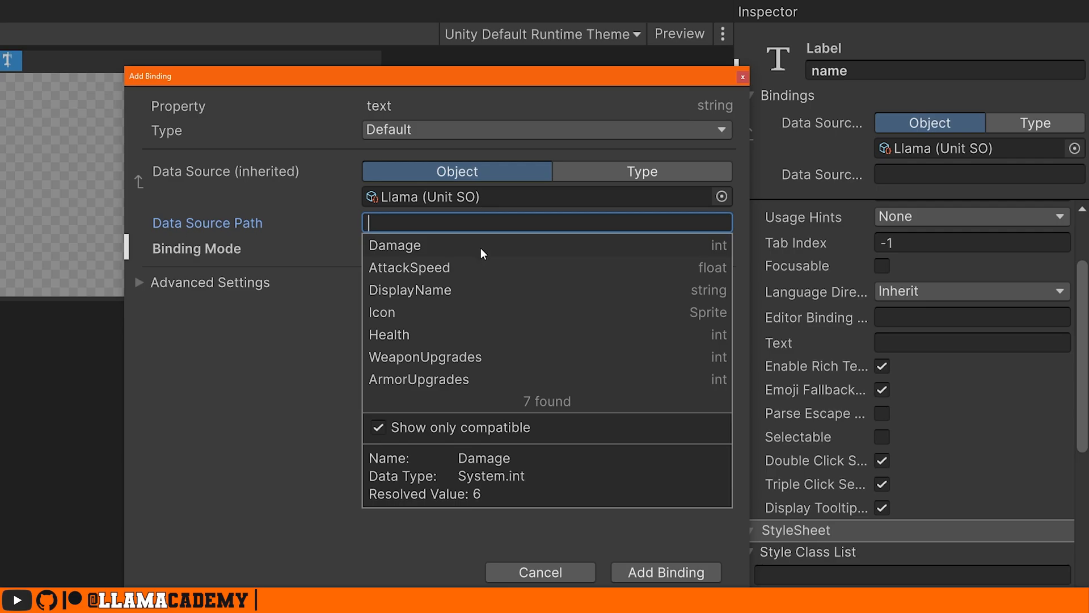
mouse_move(410, 267)
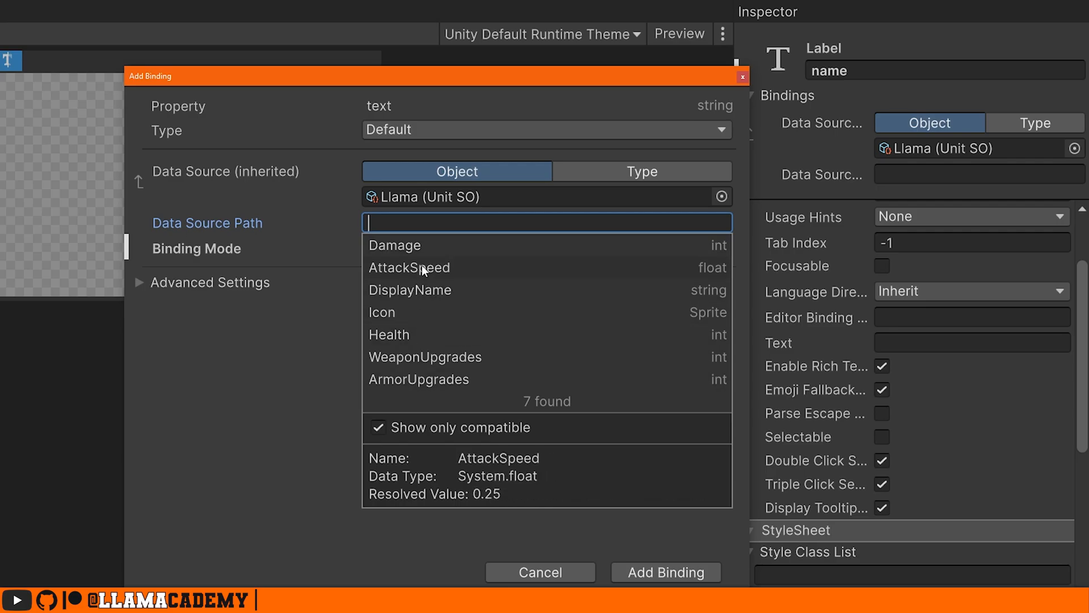
Bind the name label's text to DisplayName in To Target mode and add the binding.
left_click(409, 289)
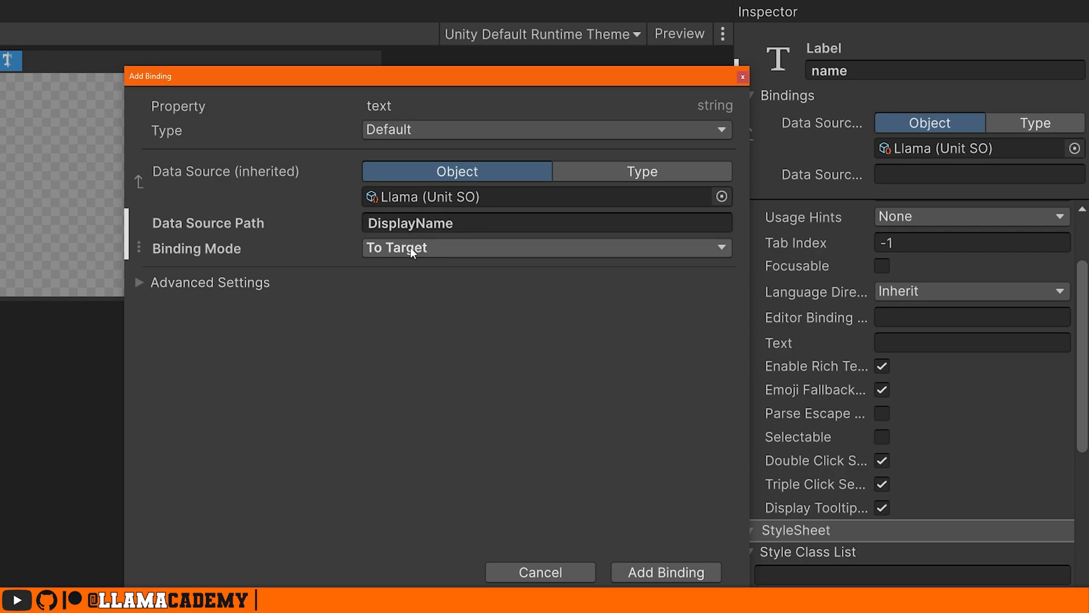
left_click(545, 247)
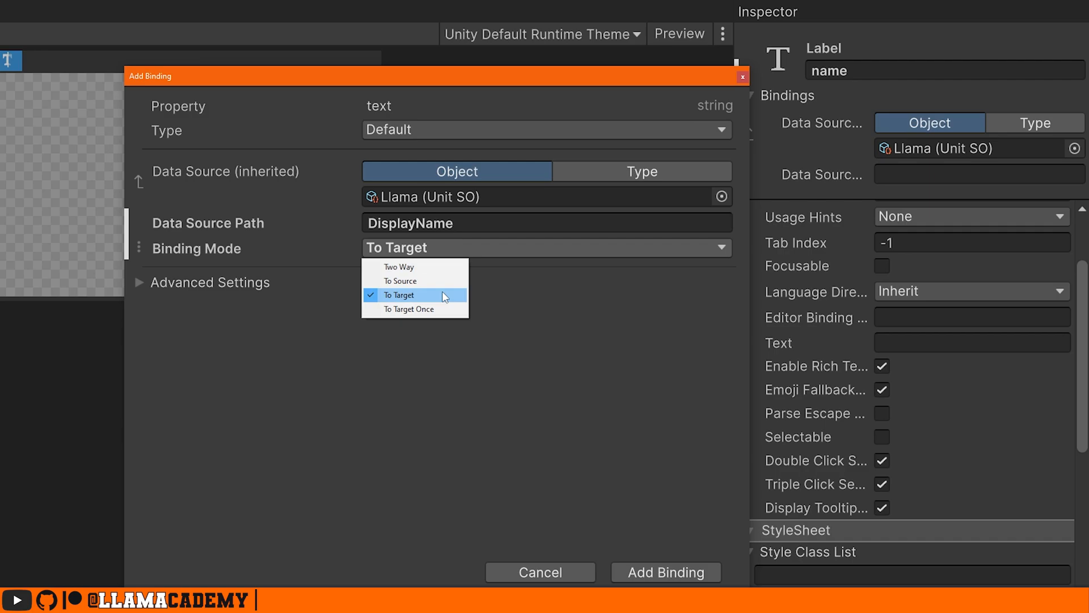
left_click(399, 294)
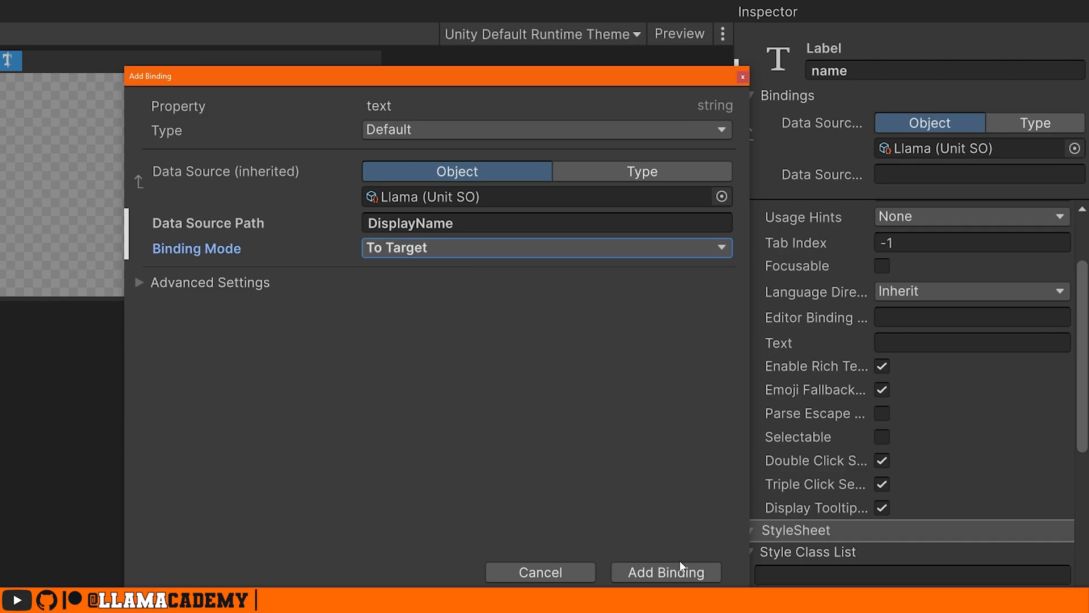
left_click(665, 572)
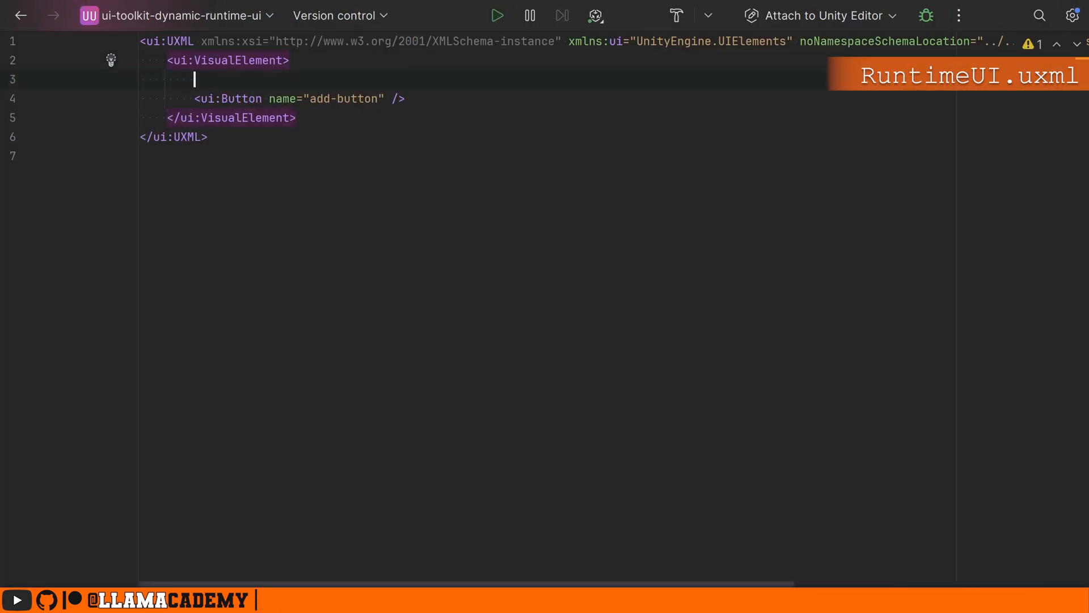
Add a Unit template sourcing Assets/LlamAcademy/UnitDisplay.uxml and an instance with a data-source attribute.
type("<ui:Template name=\"")
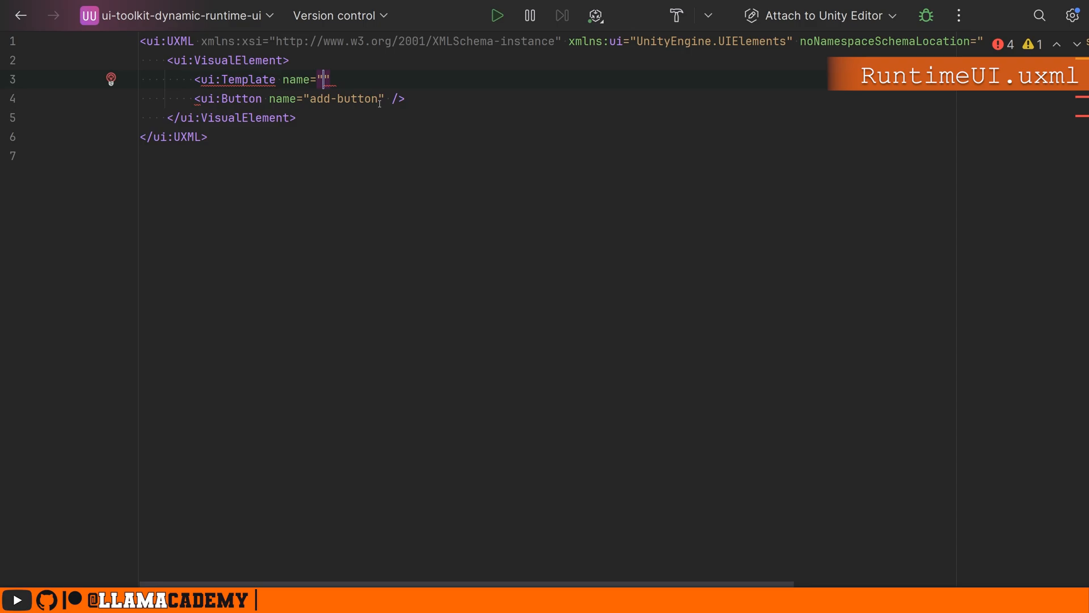
type("Unit")
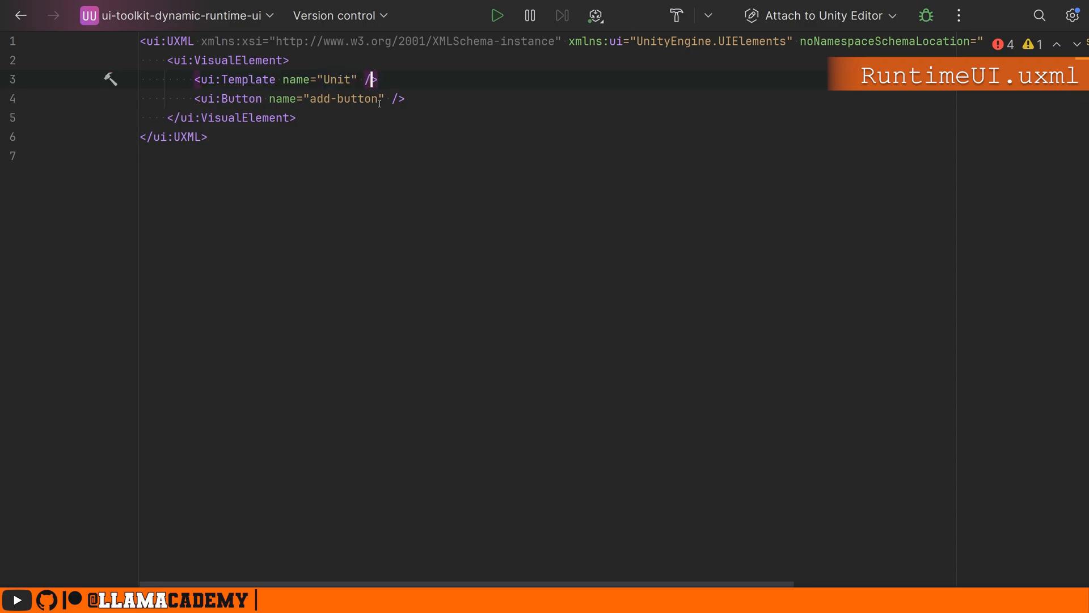
type("src=\"/Assets/L")
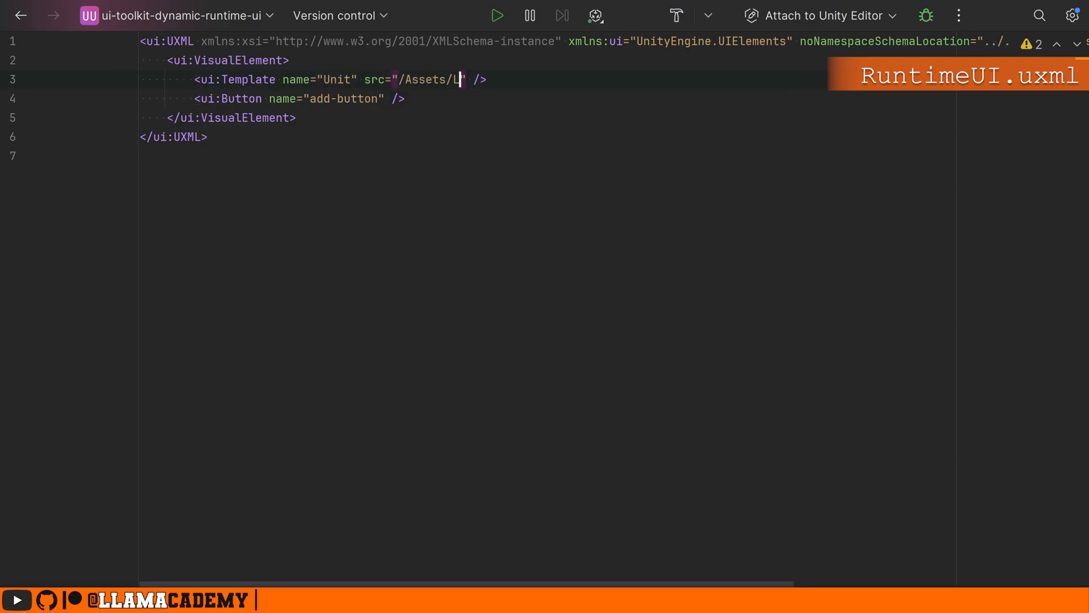
type("lamAcademy/UnitDisplay.uxml")
type("<ui:Instance template=\"U")
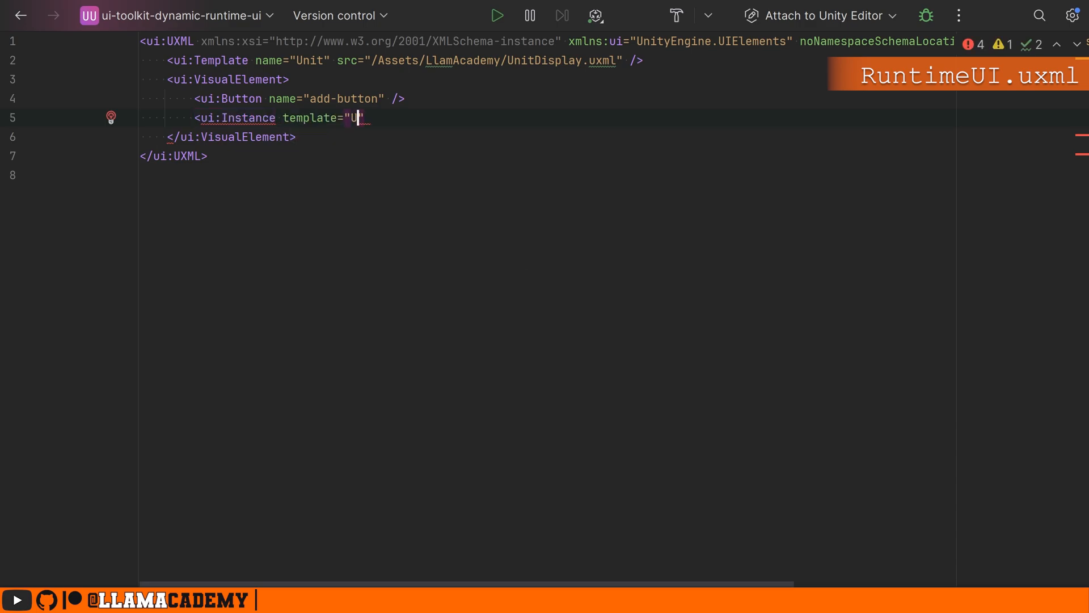
type("nit\"")
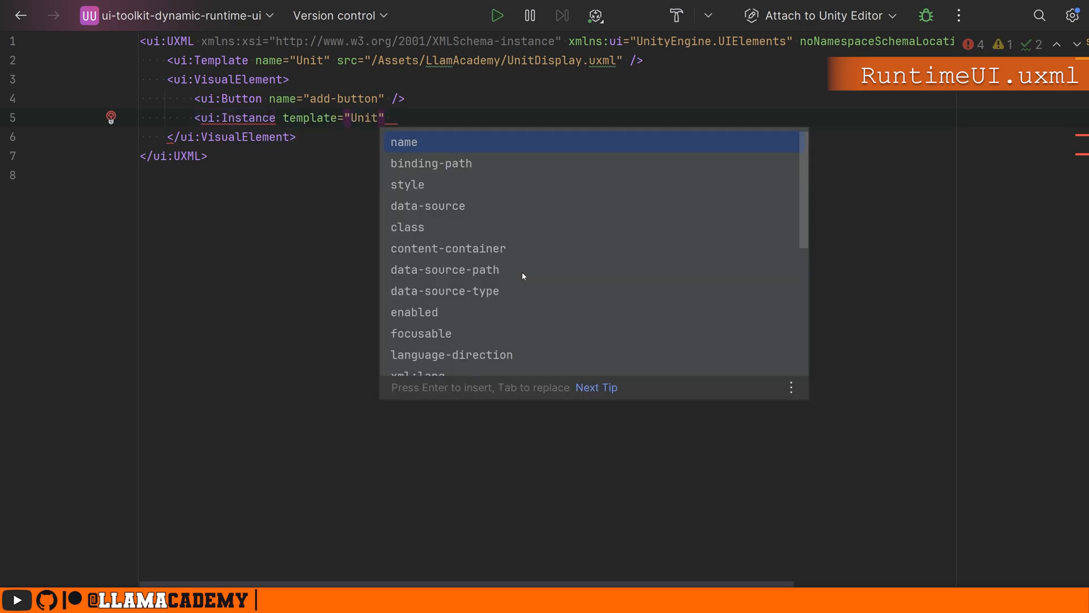
type("data-source=\"/")
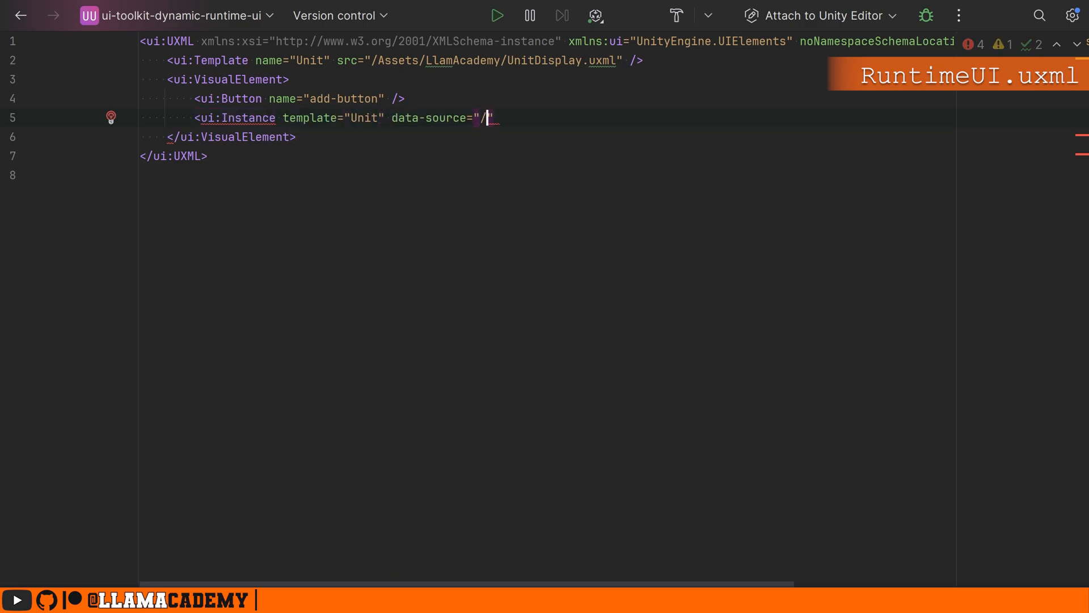
type("Assets/LlamAcademy")
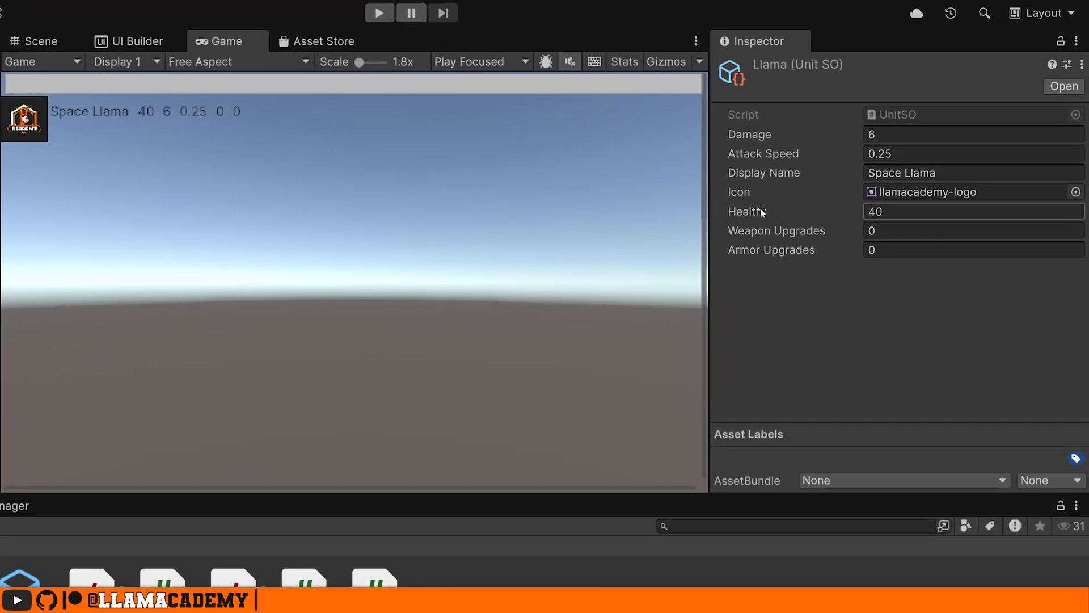
During Play mode, change the Llama unit's health in the Inspector to 19, then 18.
type("19")
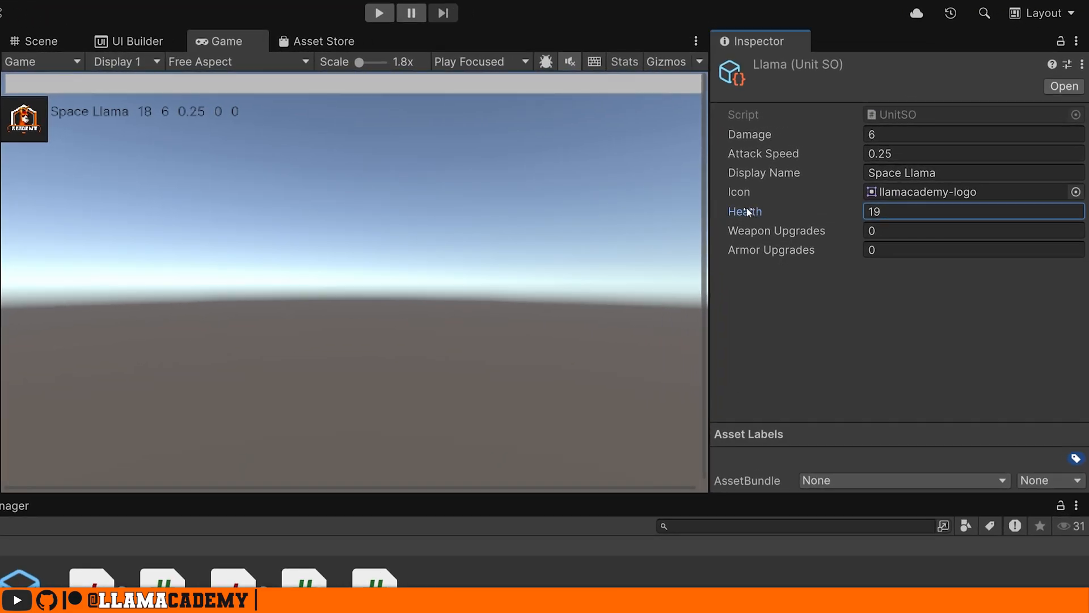
type("18")
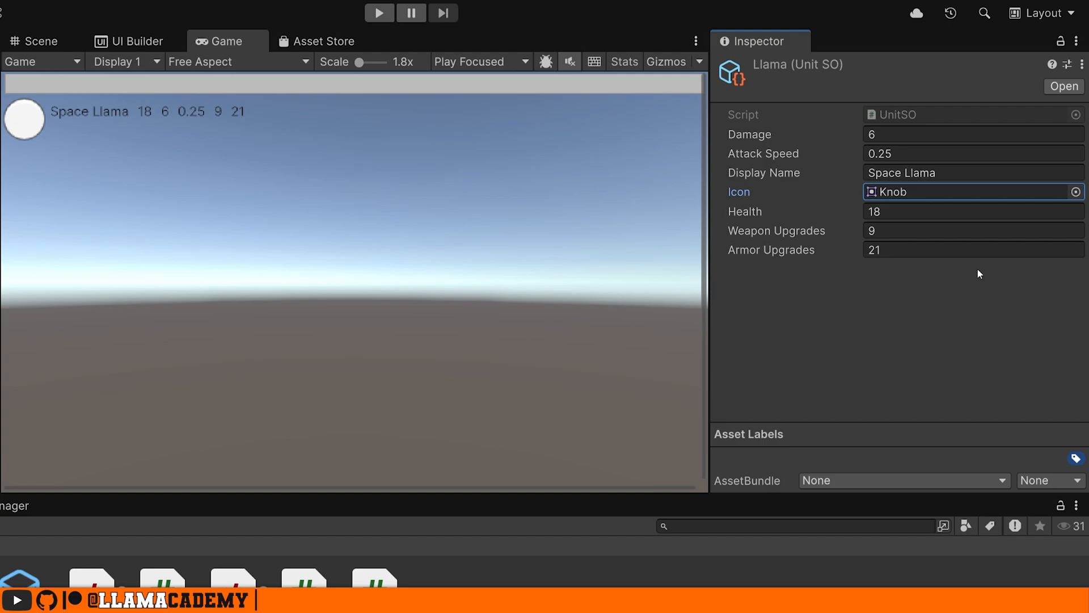
mouse_move(953, 279)
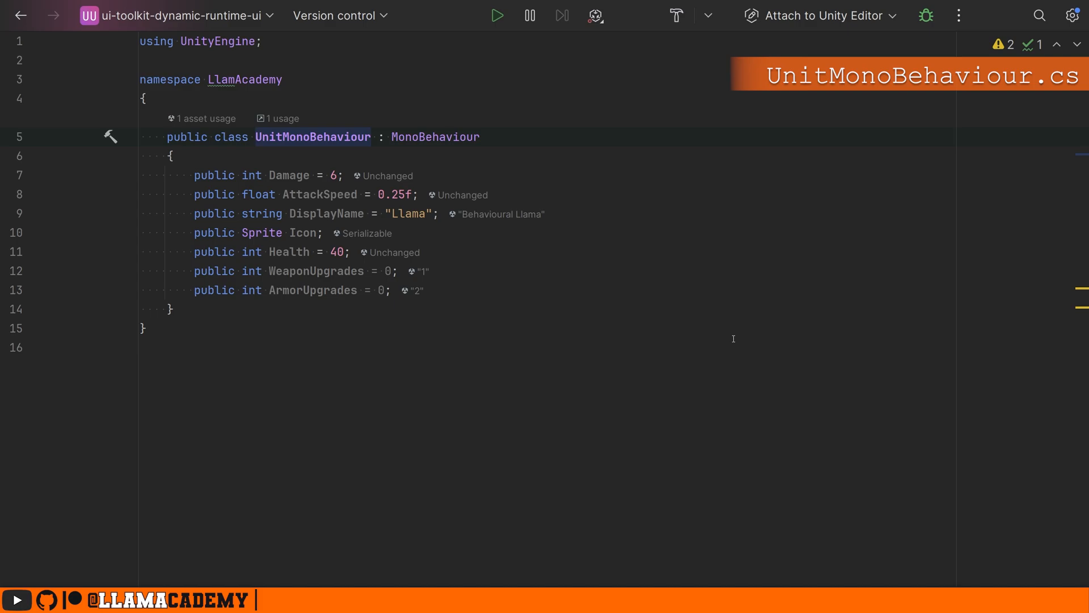
Switch to the RuntimeUI script for editing.
left_click(256, 137)
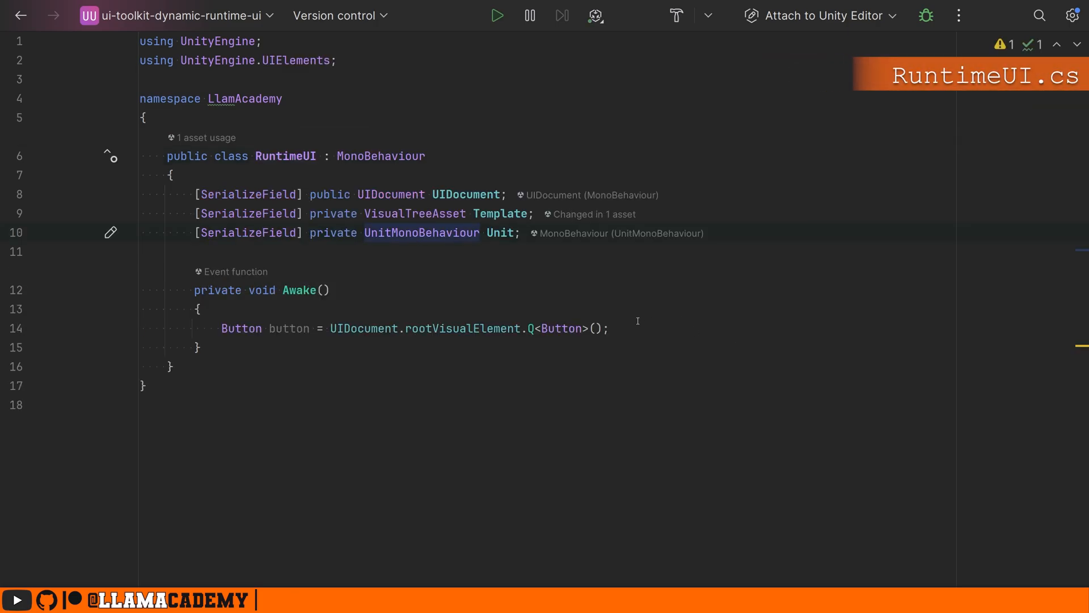
Register a ClickEvent callback cloning Template into a new element with dataSource = Unit, added to root.
key("enter")
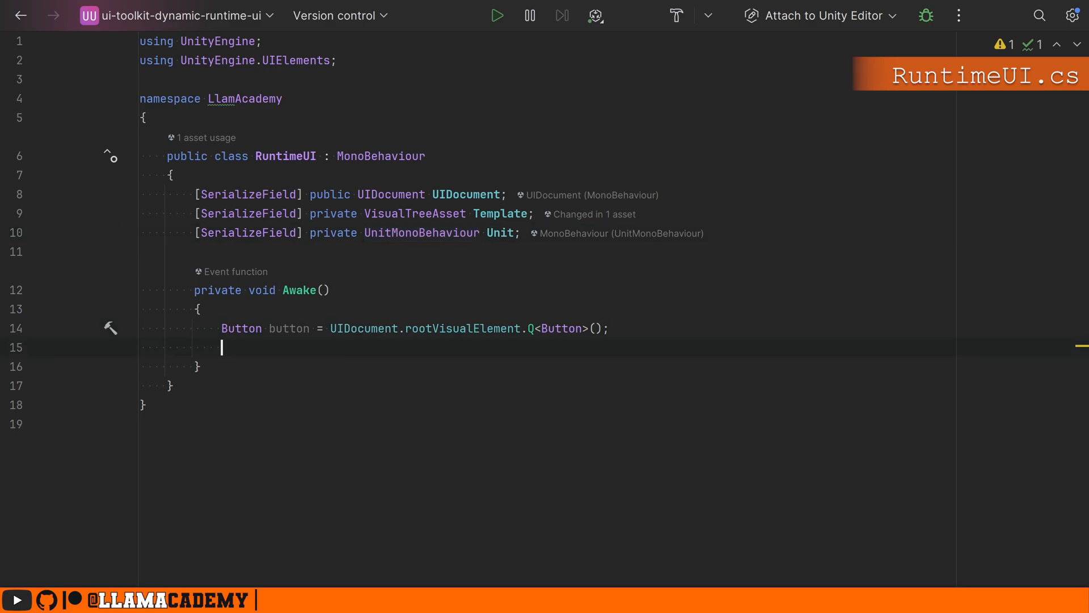
key("enter")
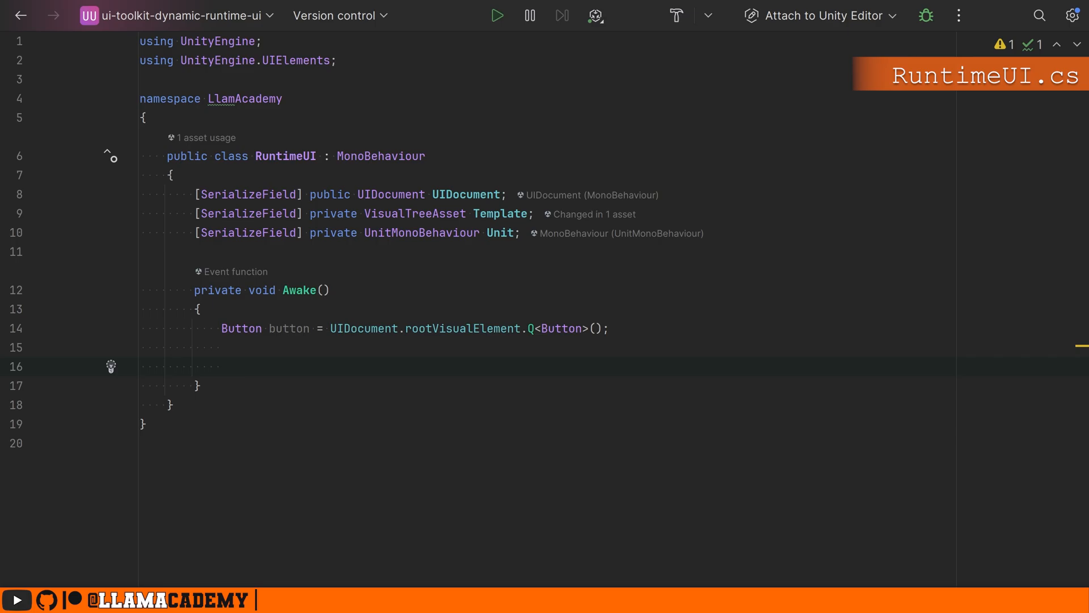
type("button.Register")
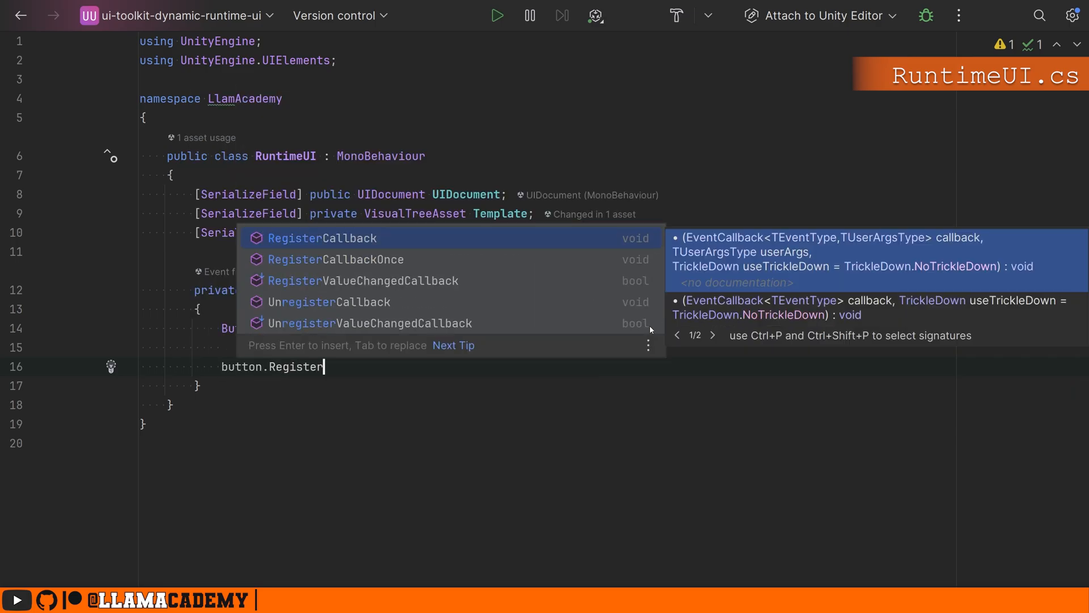
type("Callback<ClickEvent>((_) =>")
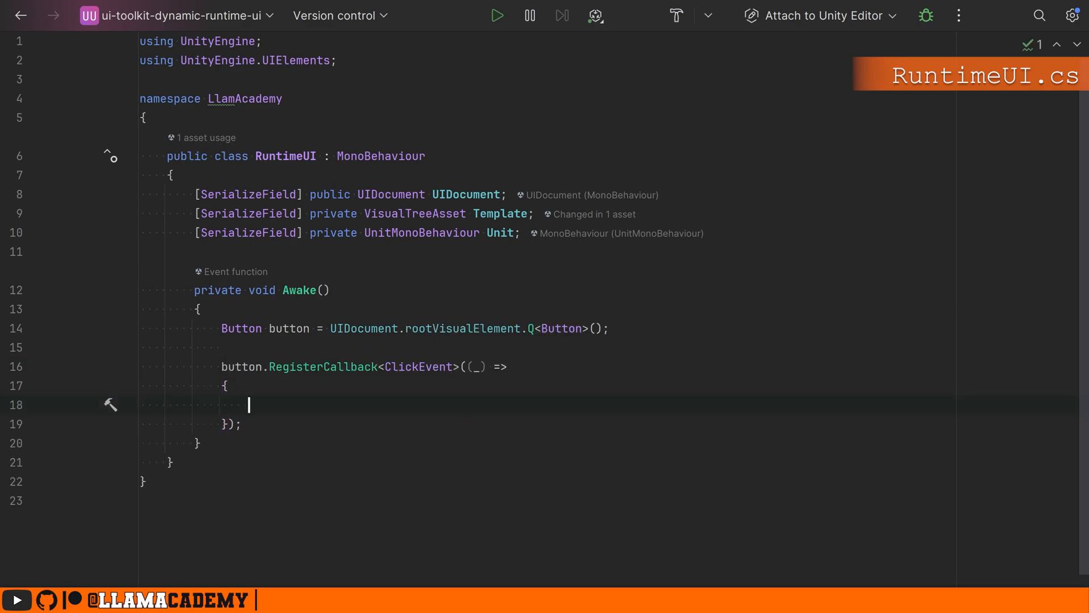
type("VisualElement newElement = new();")
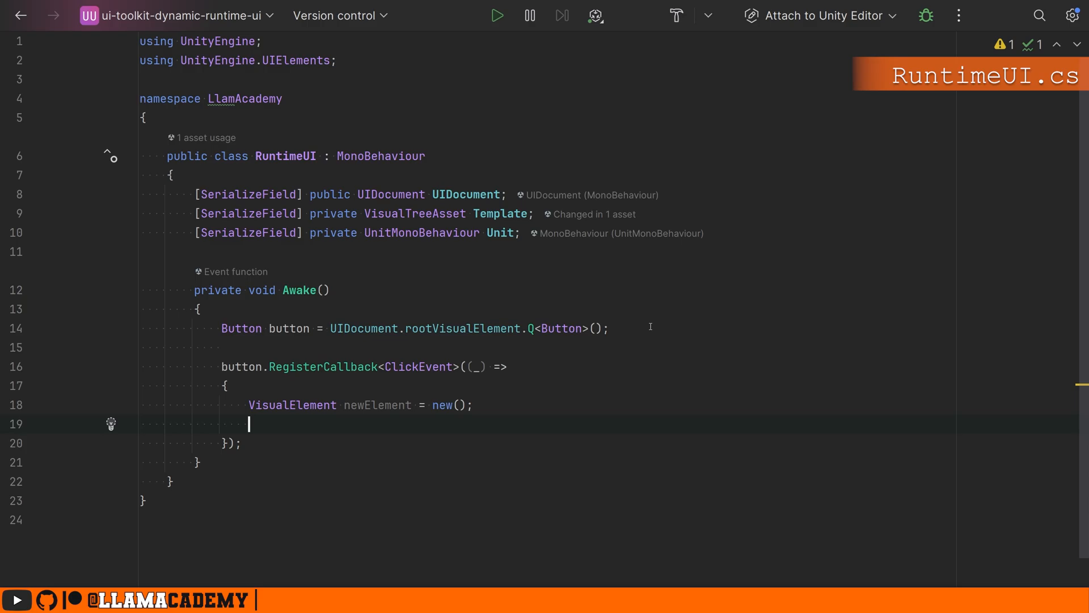
type("Template.CloneTree(newElement);")
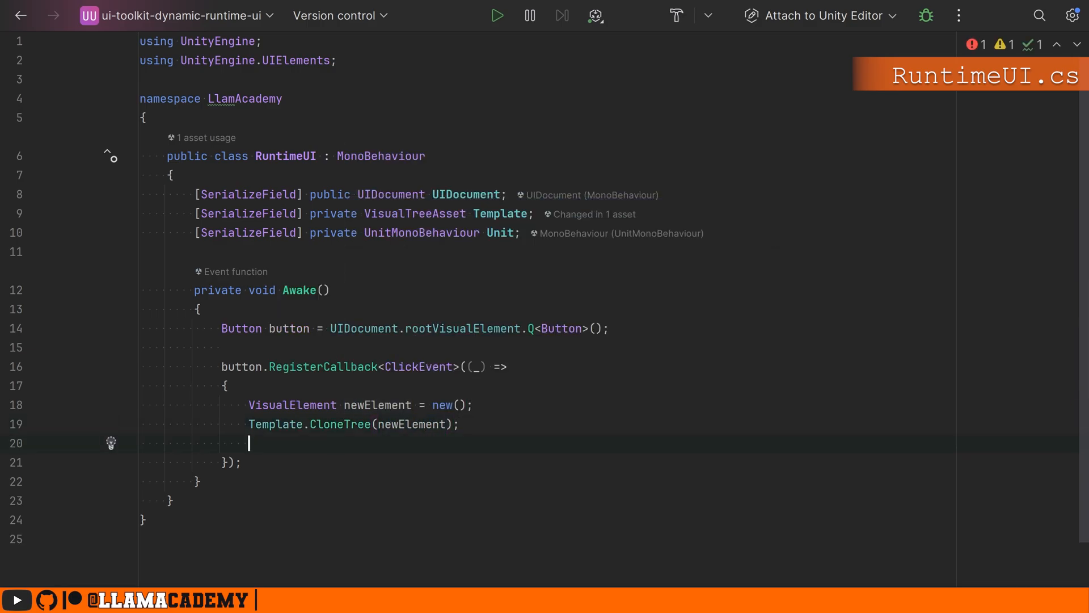
type("UIDocument.rootVisualElement.Add(newElement);")
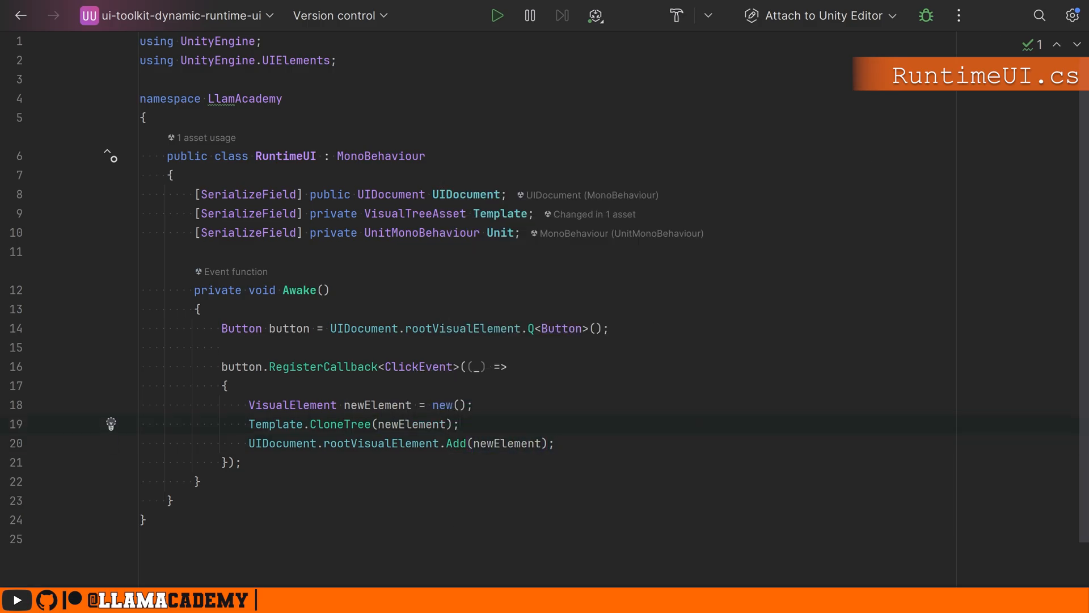
type("newElement.")
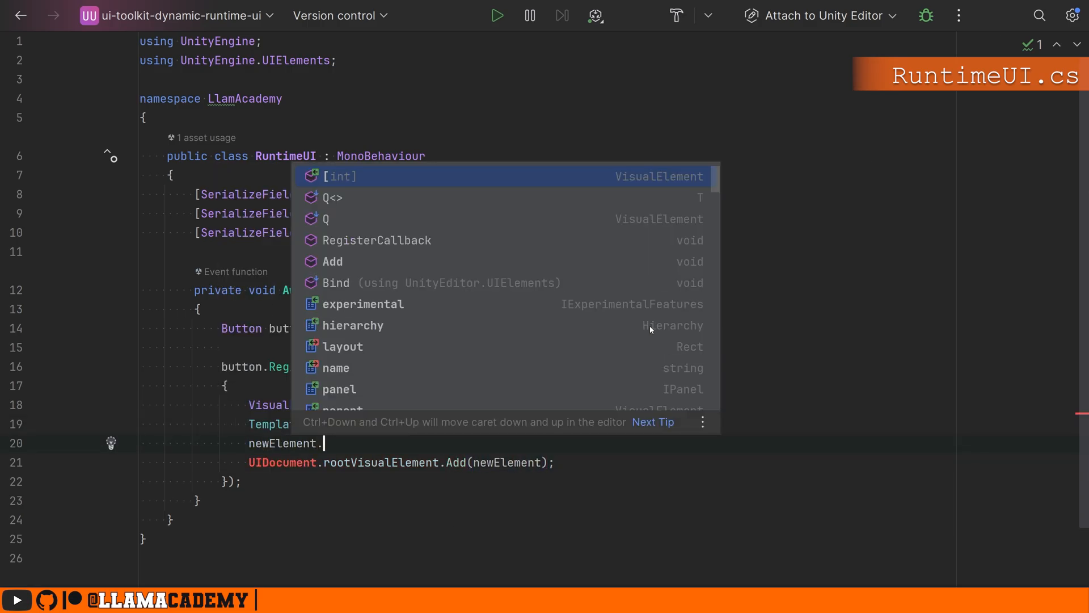
type("dataSource = Unit;")
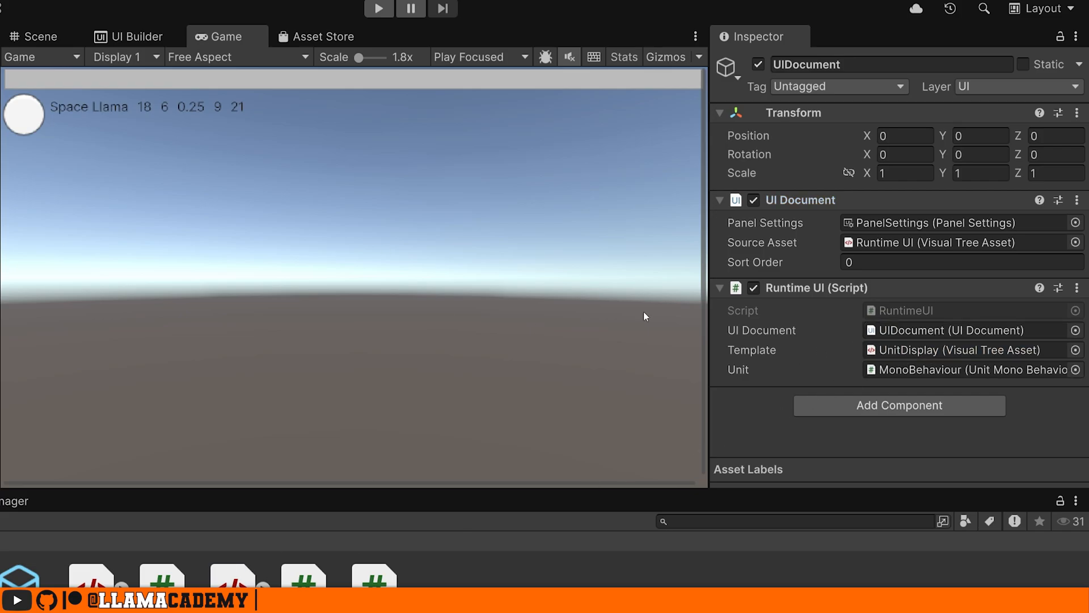
In Play mode, add the Behavioural Llama display and edit its attack speed value.
left_click(379, 9)
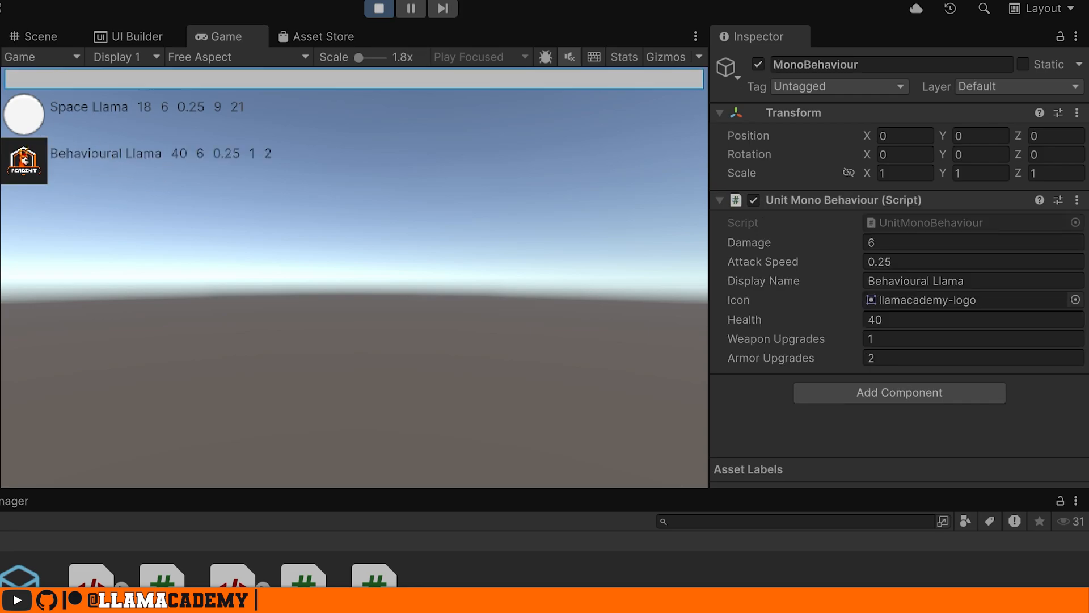
type("0.94")
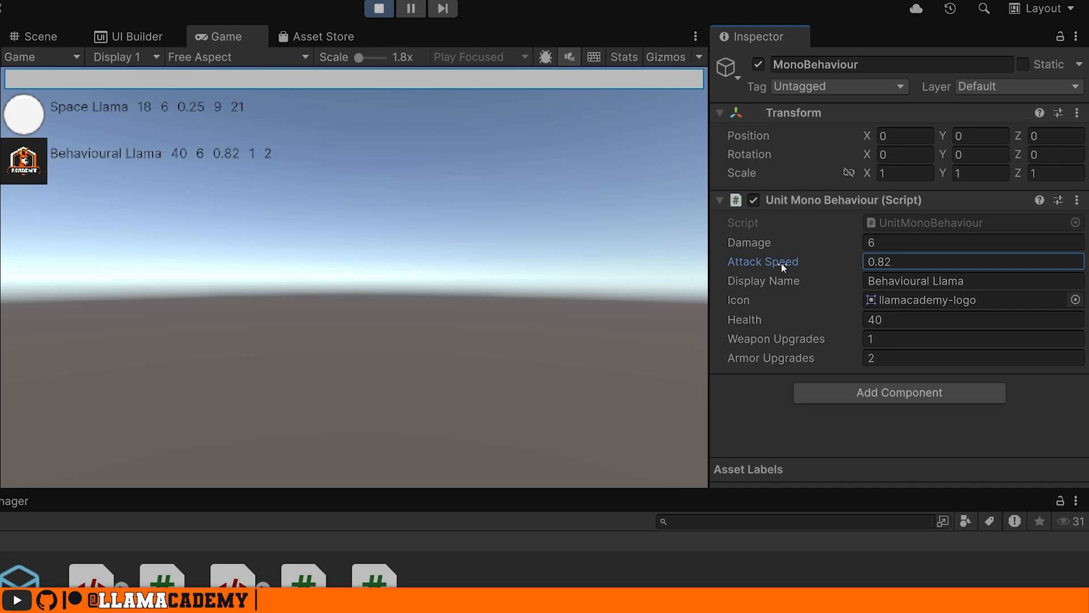
mouse_move(367, 80)
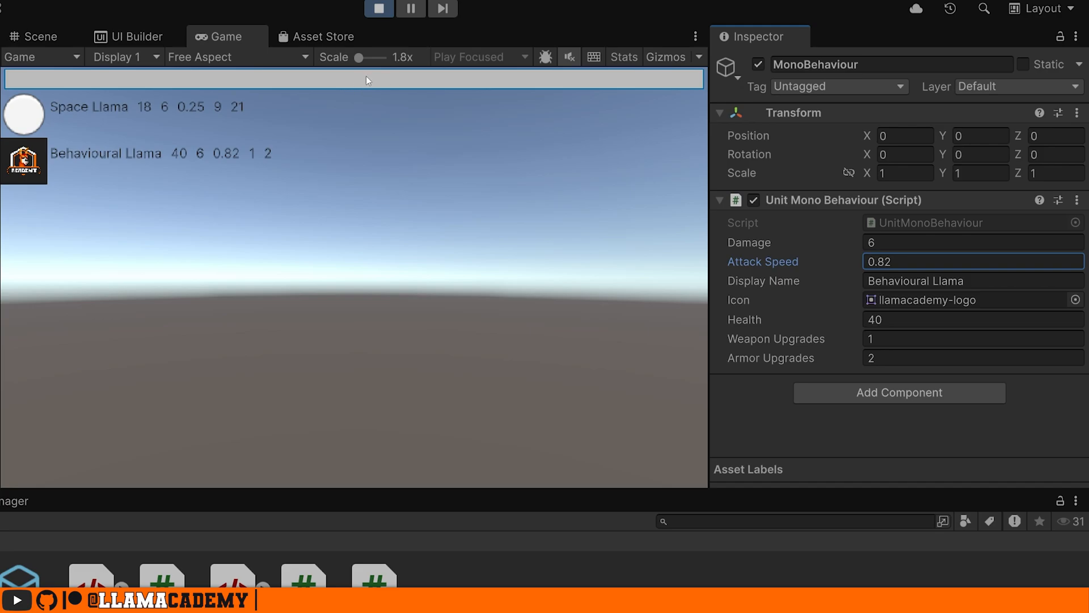